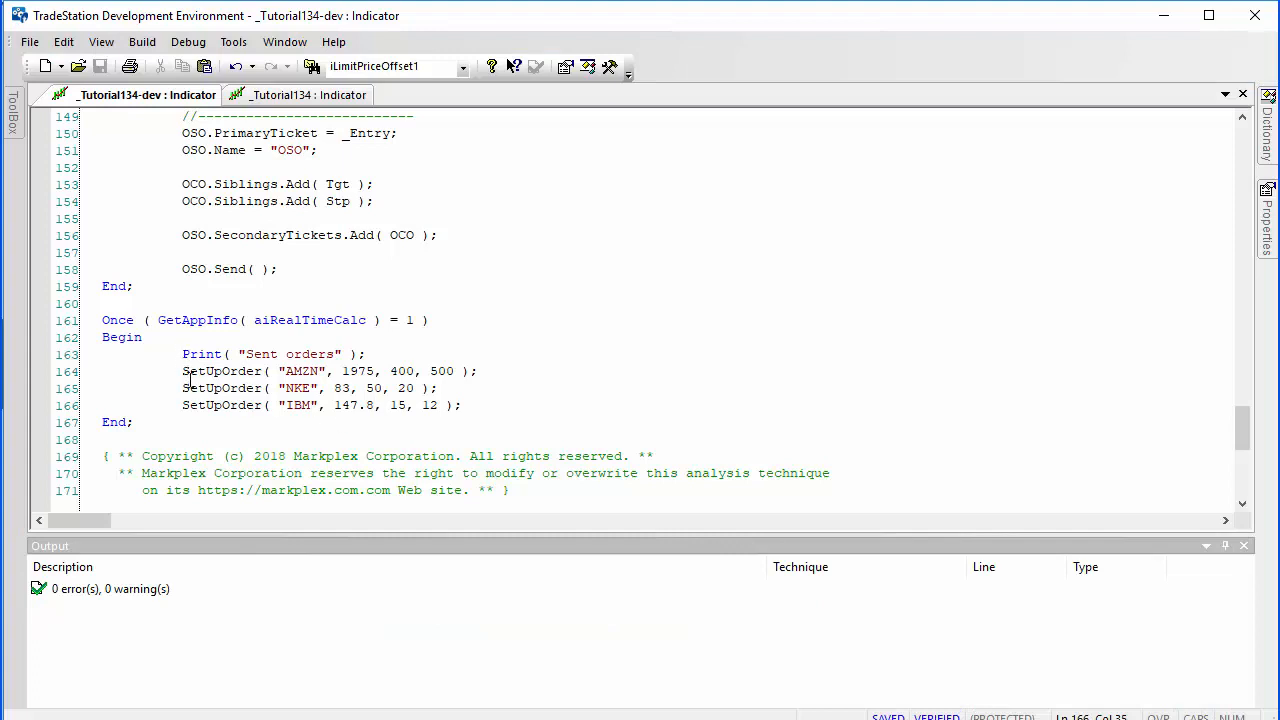
mouse_move(1243, 430)
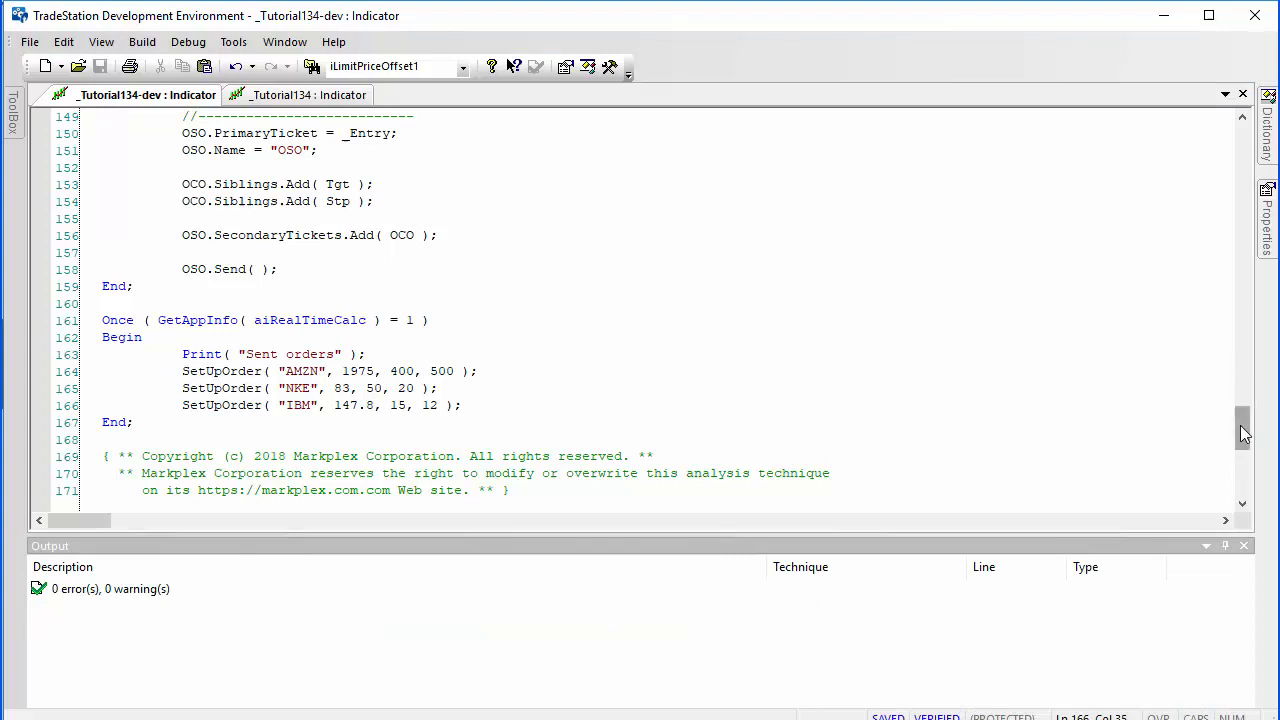
Step: Select the SetUpOrder call on line 164, then scroll up to the Tgt order settings
click(372, 405)
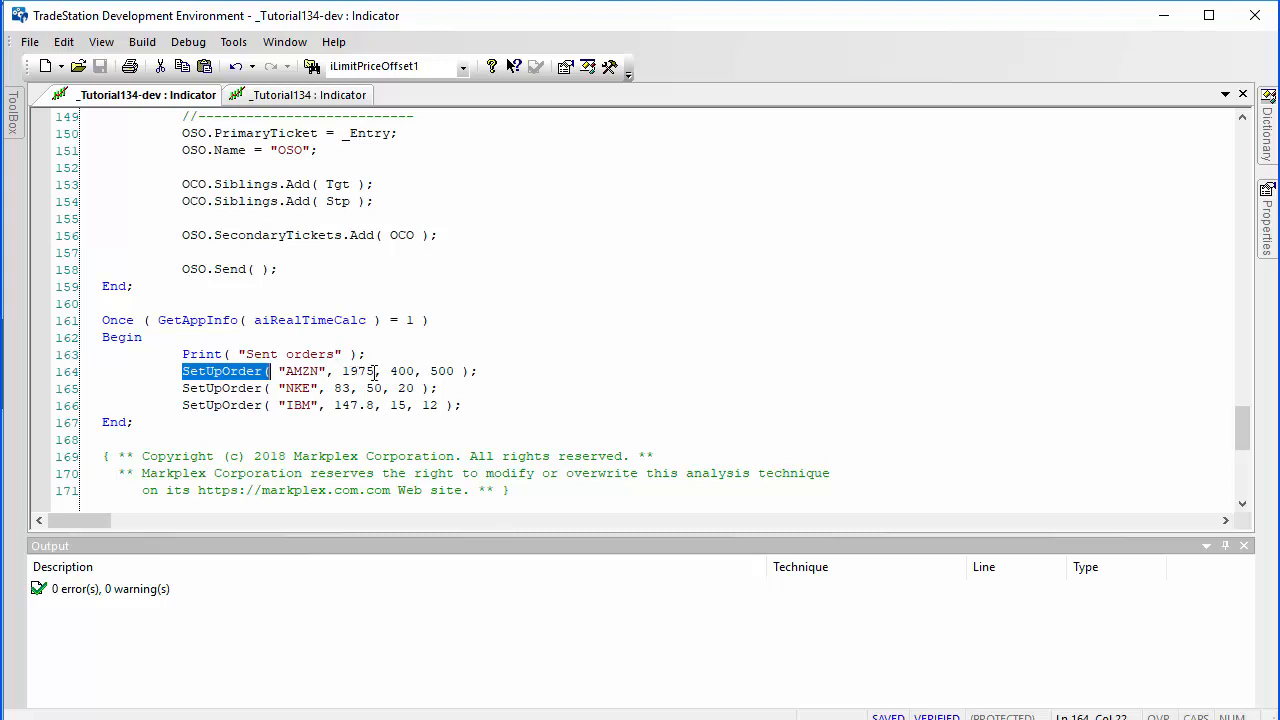
mouse_move(393, 371)
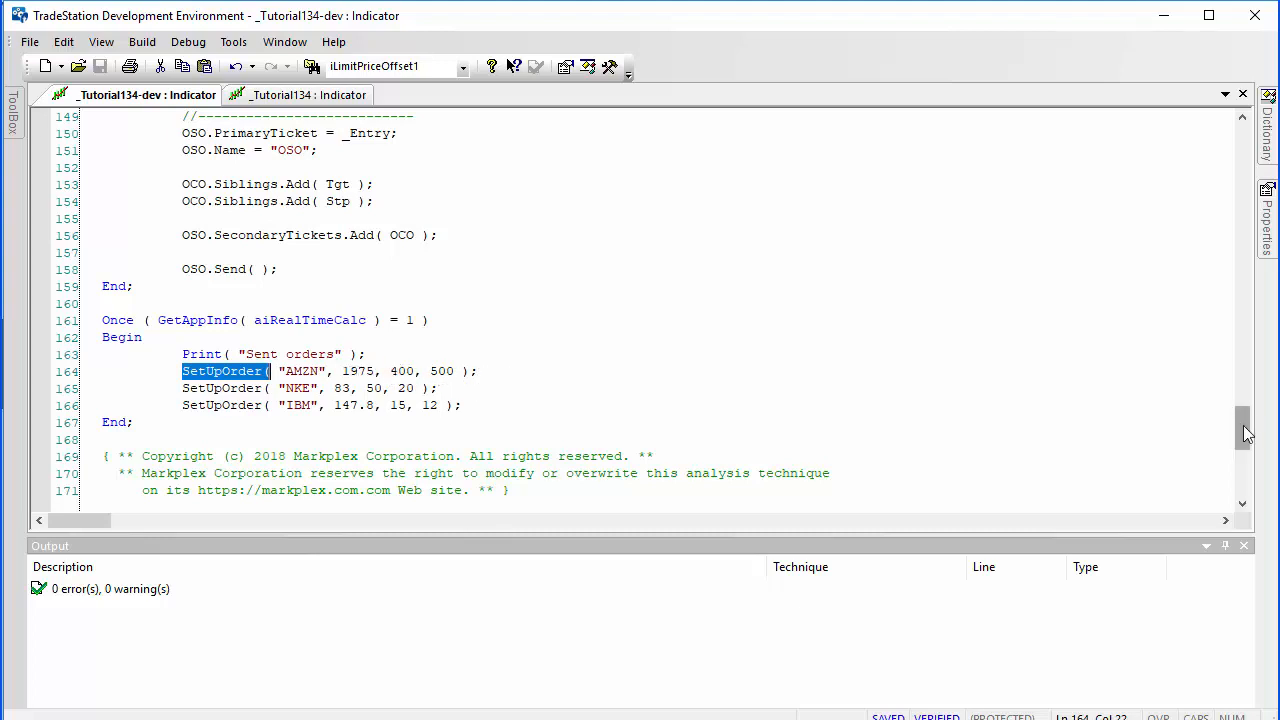
scroll(up, 3)
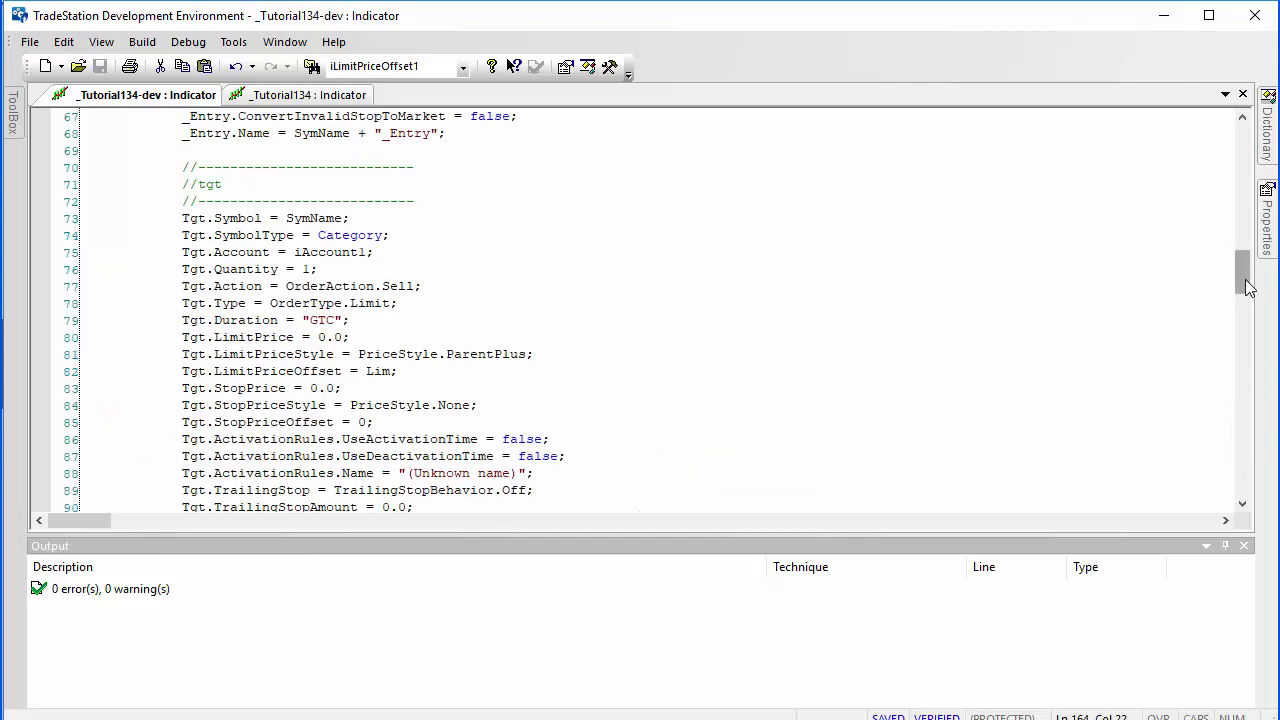